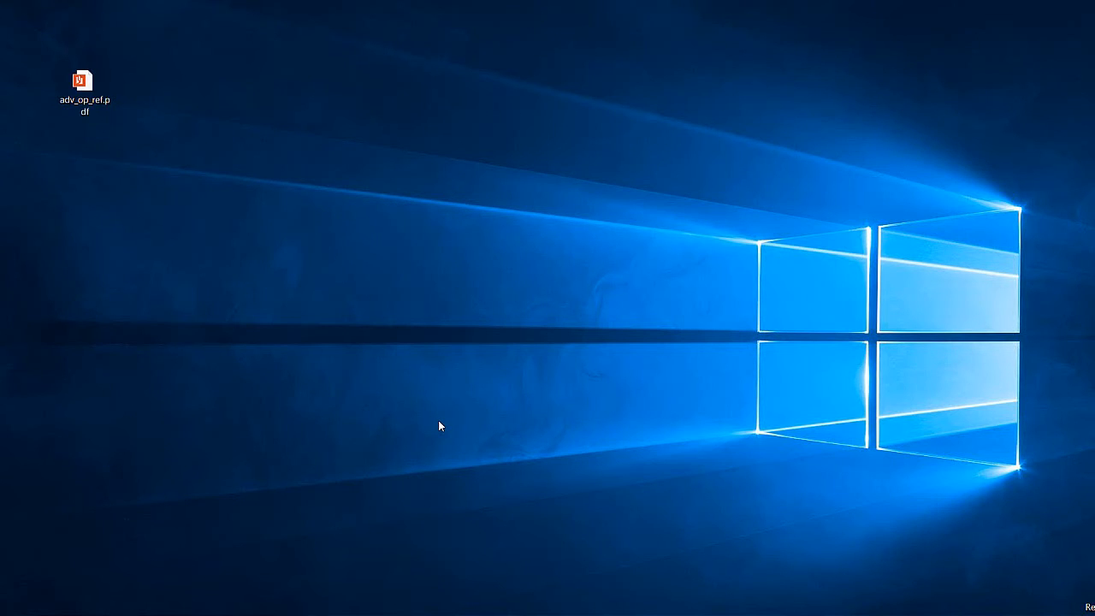
mouse_move(411, 385)
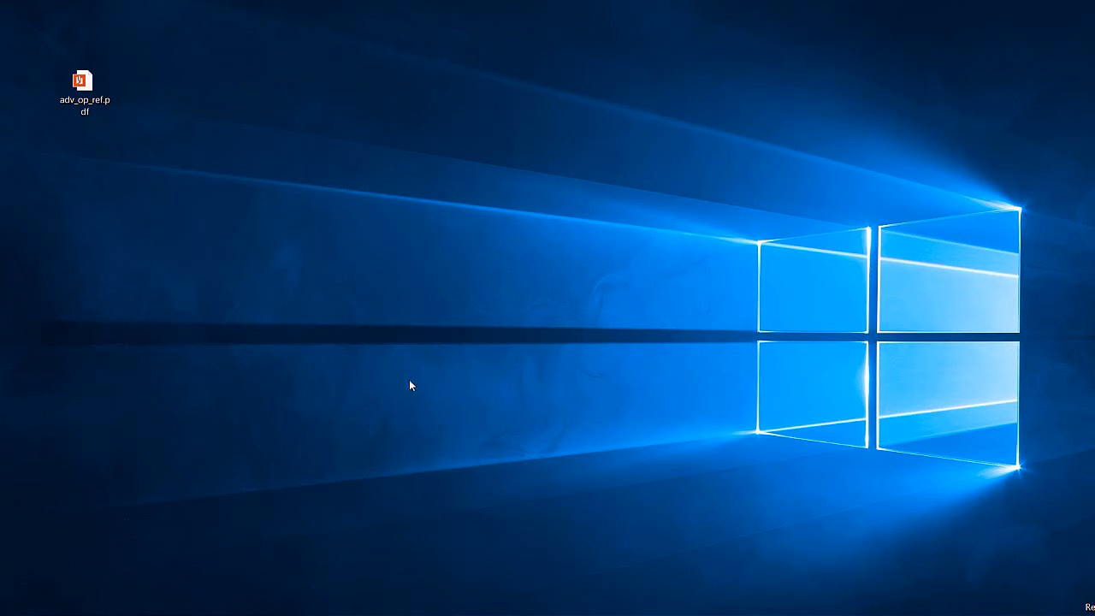
Check the properties of adv_op_ref.pdf on the desktop, then dismiss them
right_click(83, 92)
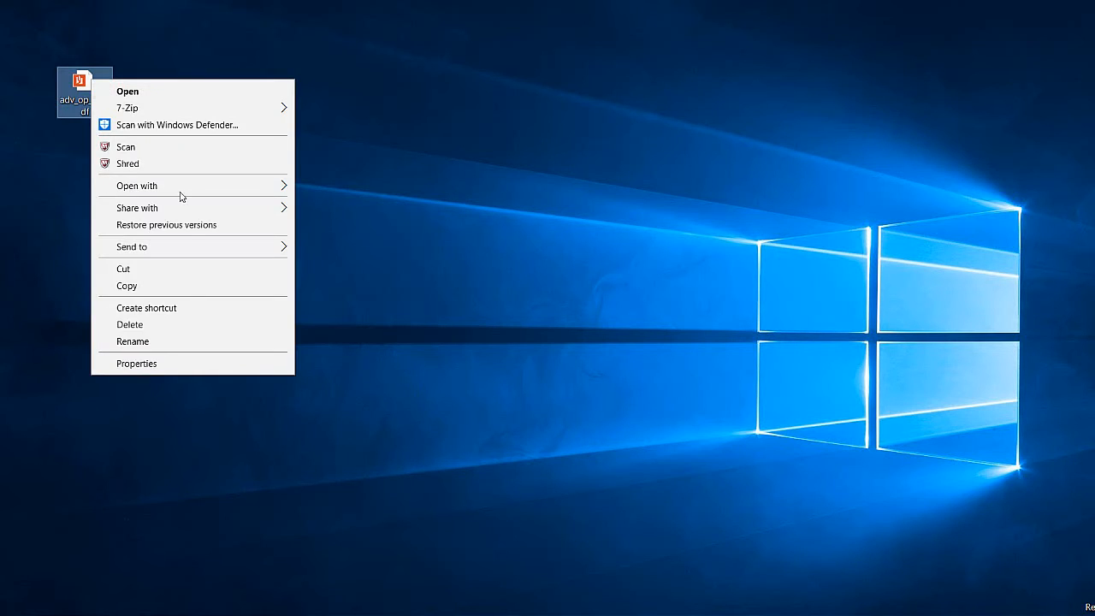
left_click(137, 363)
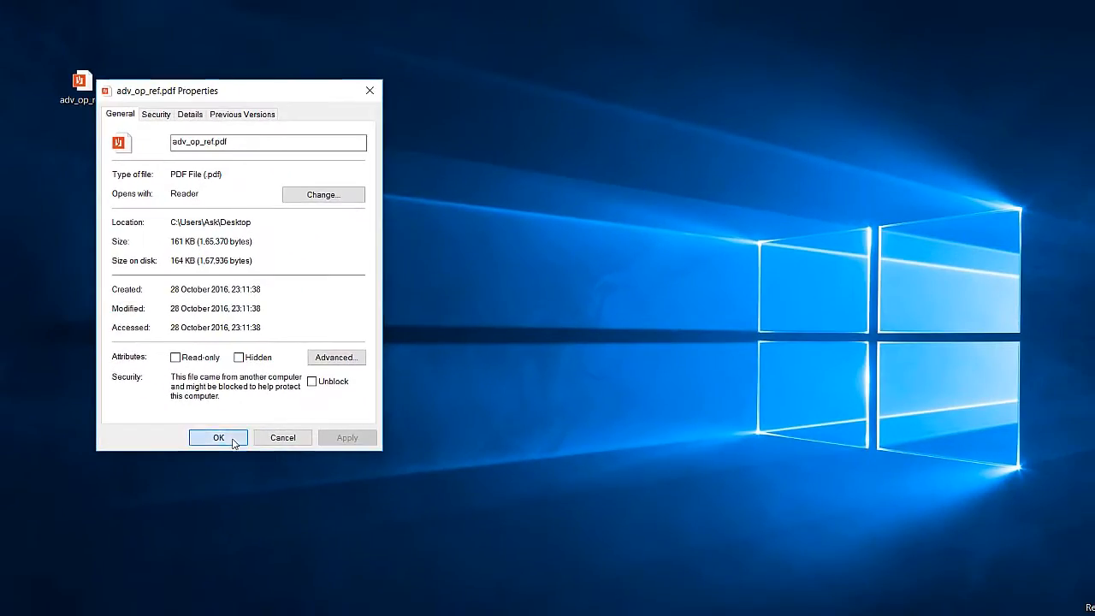
left_click(219, 438)
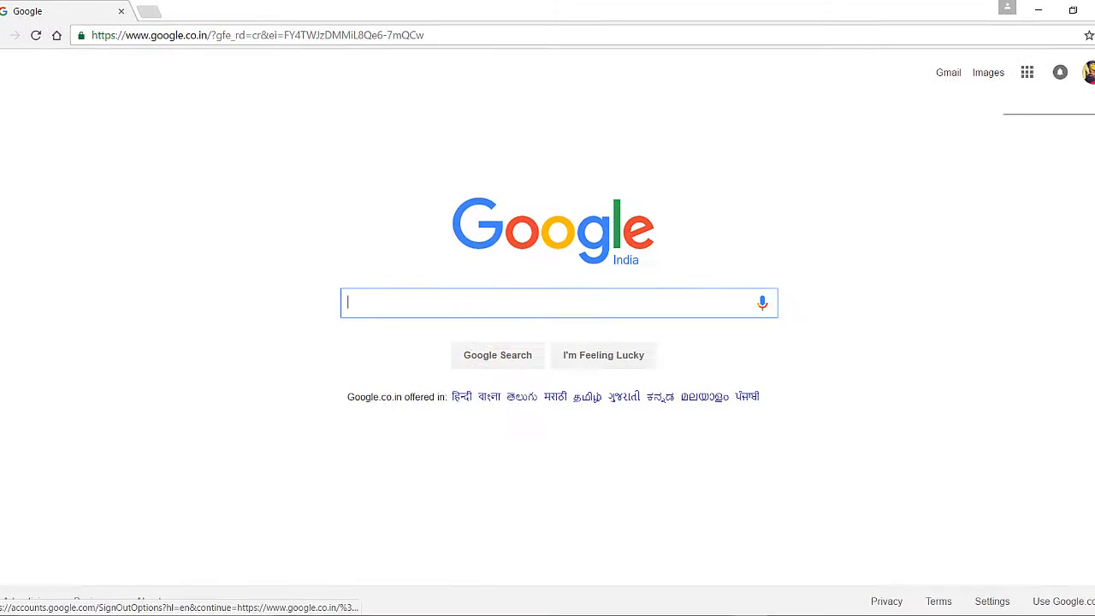
Go to Google Drive from the Google apps grid
left_click(1026, 72)
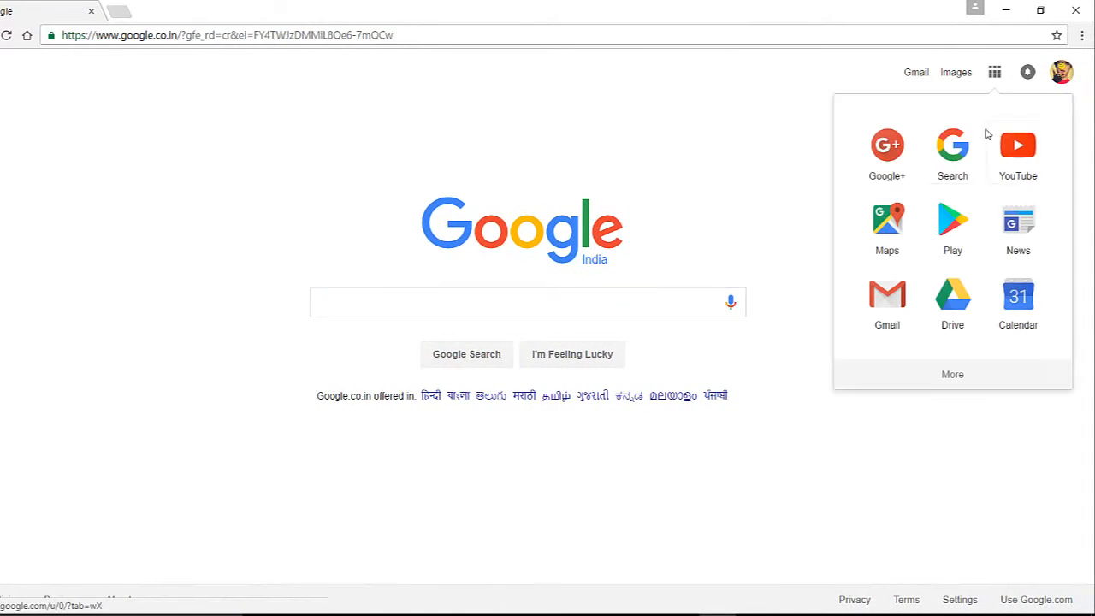
left_click(951, 294)
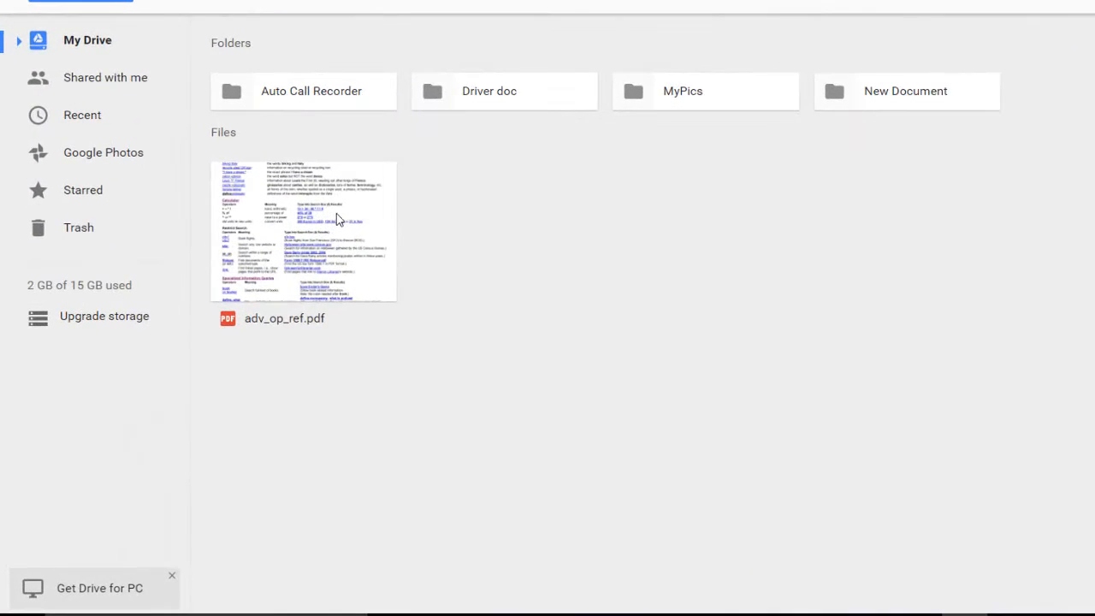
Open adv_op_ref.pdf with Google Docs so it converts to a Docs document
right_click(303, 230)
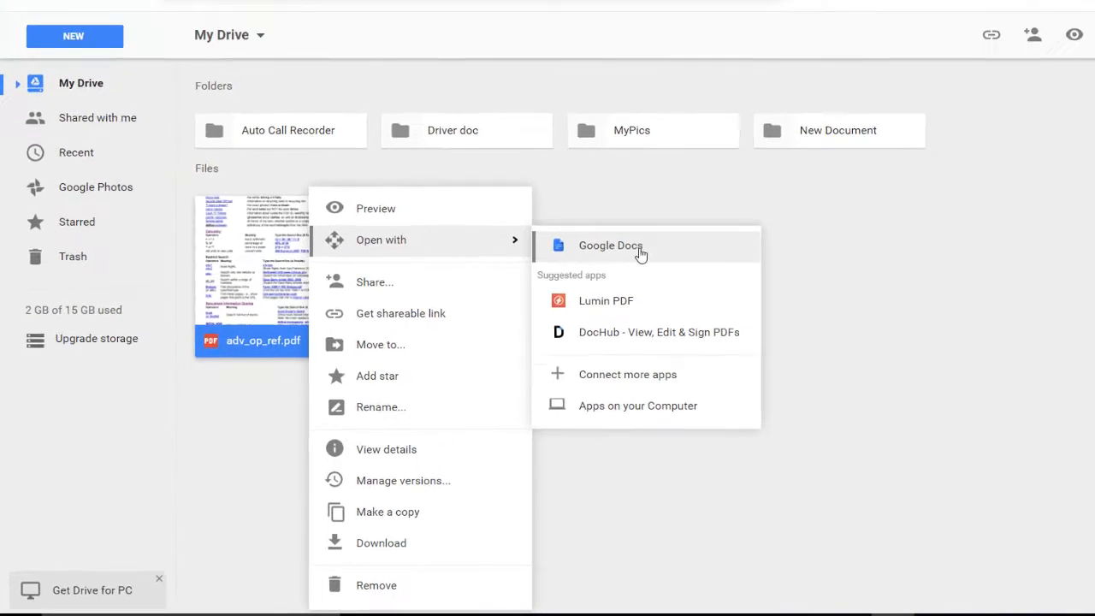
left_click(611, 246)
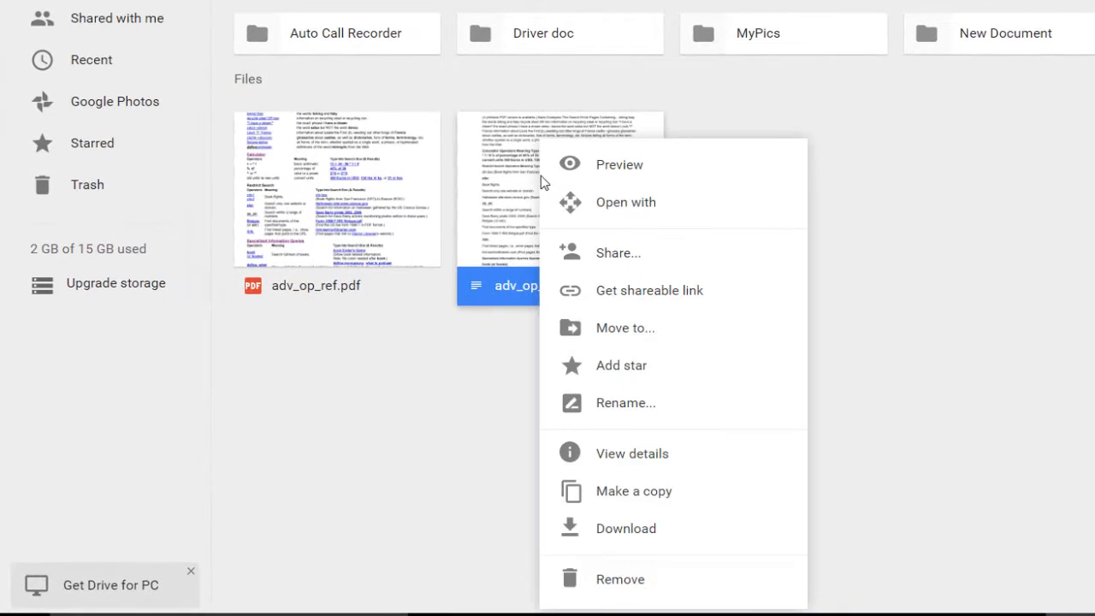
Download the converted Google Docs file as adv_op_ref.pdf.docx
left_click(626, 527)
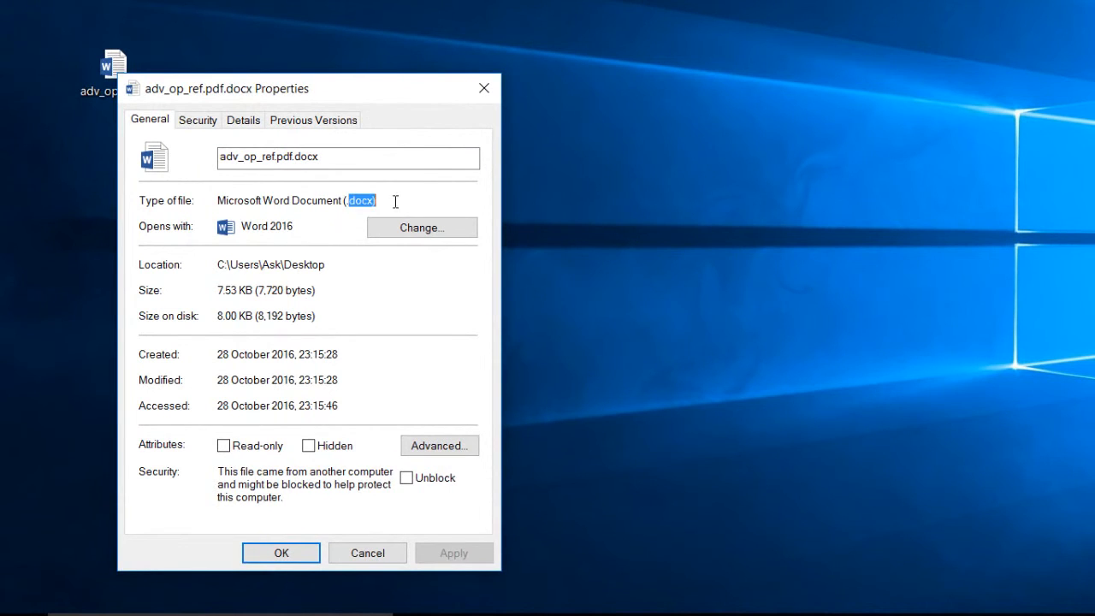
Dismiss the .docx properties and open adv_op_ref.pdf.docx in Word from the desktop
left_click(366, 553)
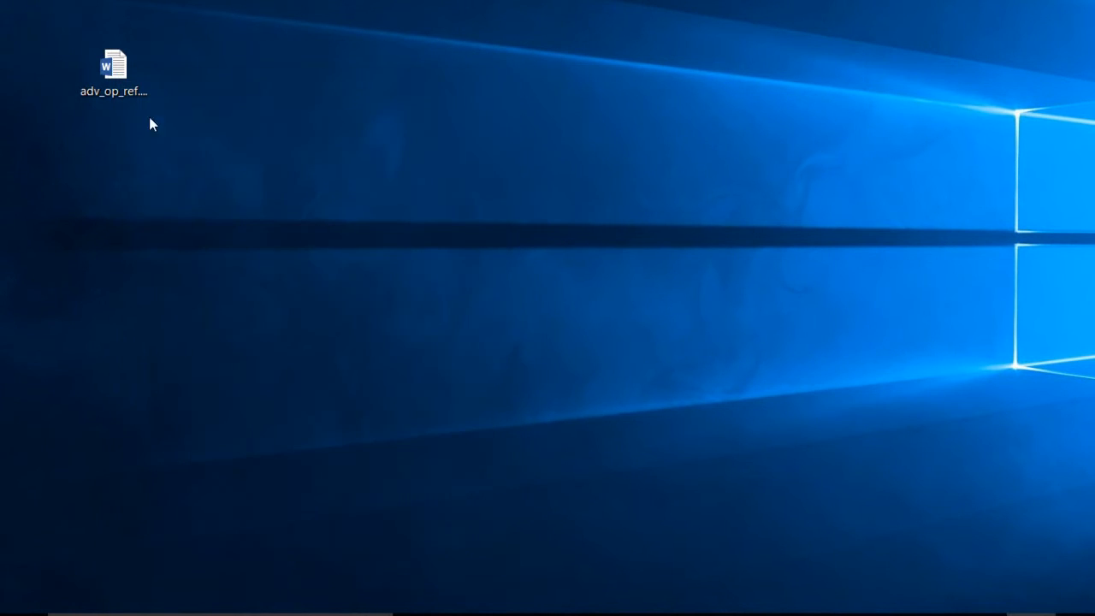
double_click(113, 67)
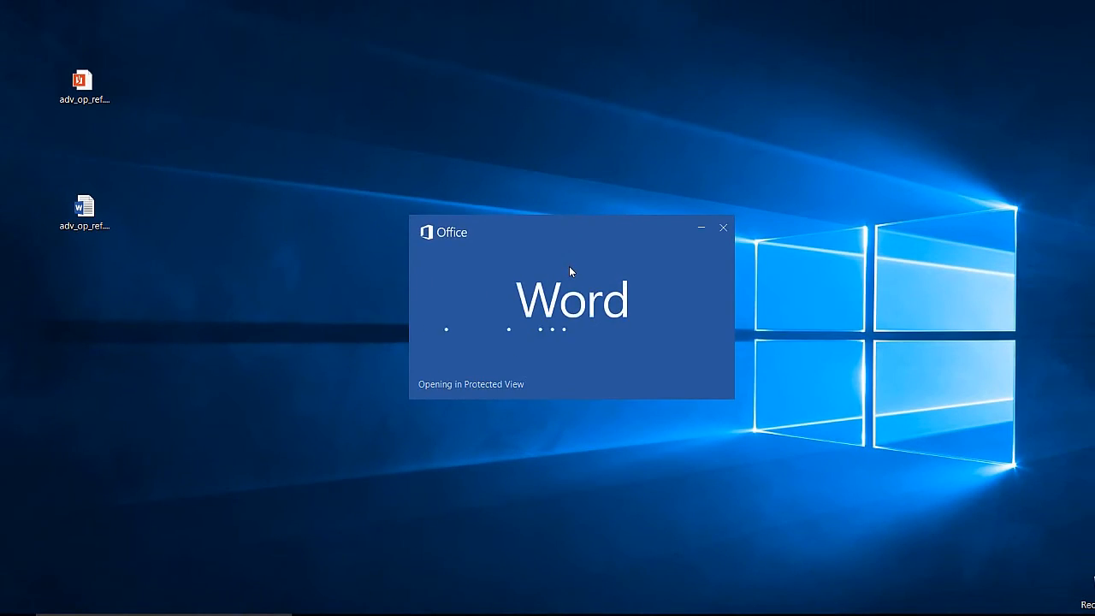